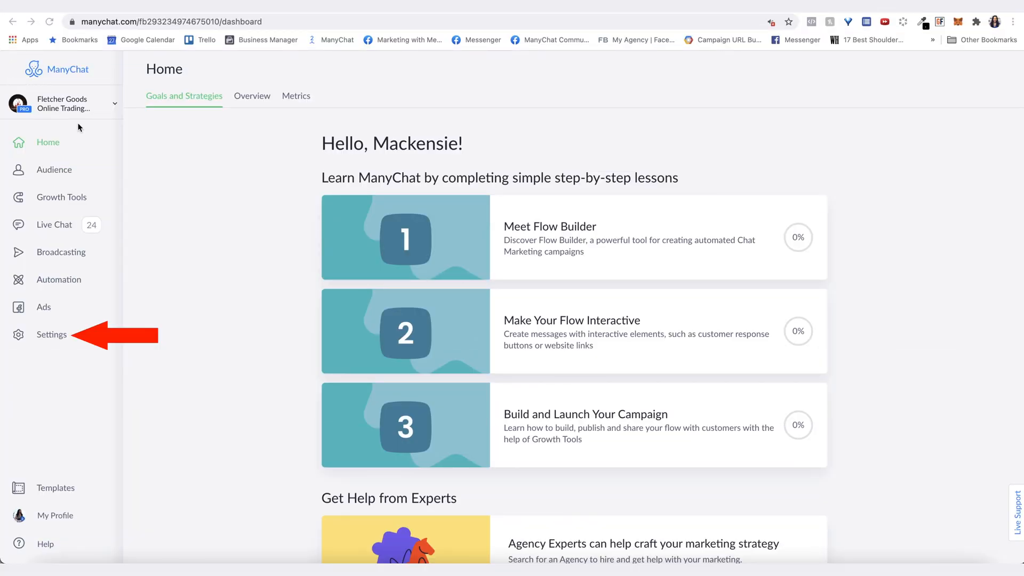
- Go to Settings and select the Instagram channel listing Default Reply, Conversation Starters and Story Mention Reply
left_click(51, 334)
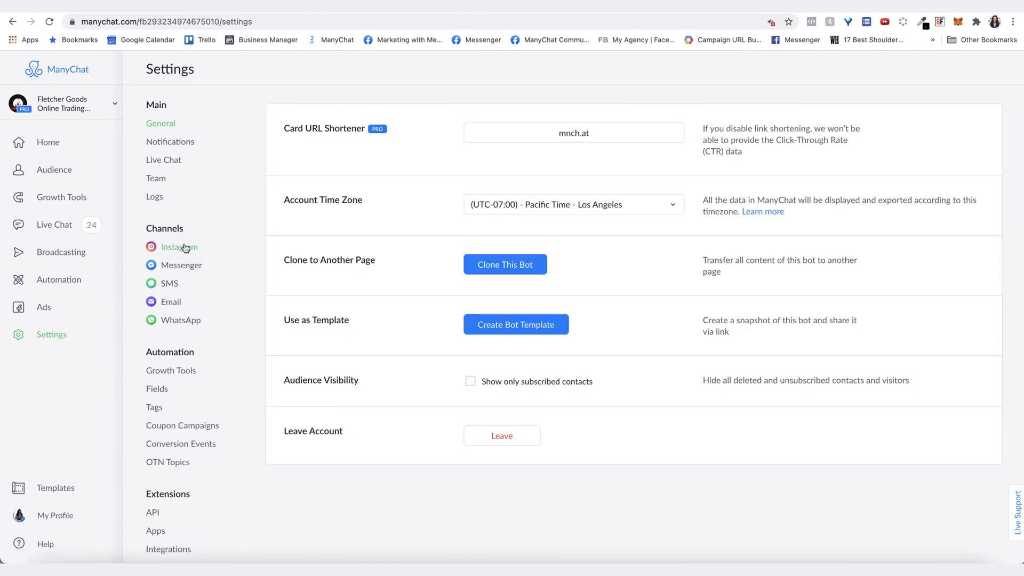
left_click(180, 247)
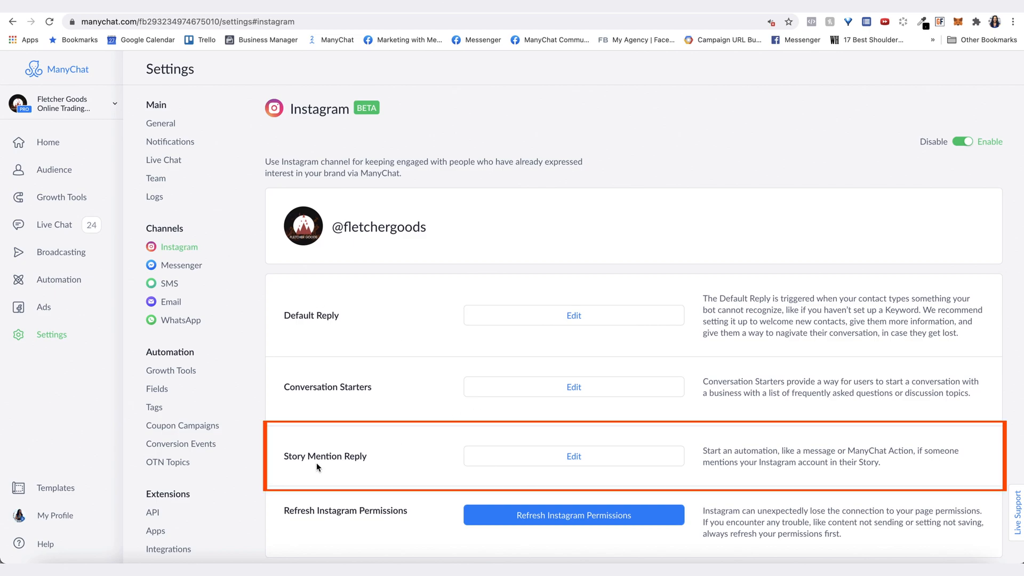
mouse_move(574, 455)
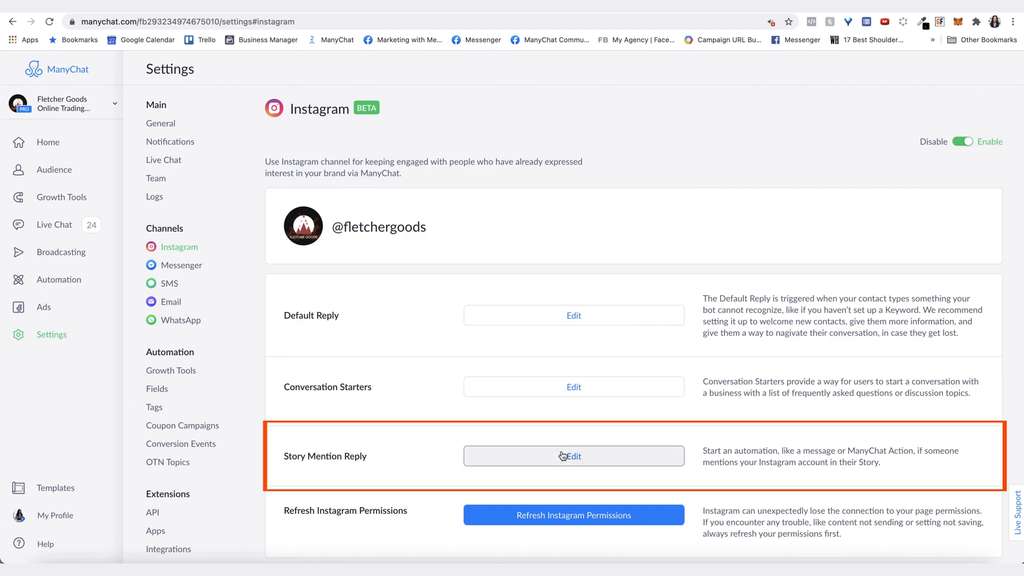
- Edit the Story Mention Reply automation to view its published message sequence and 16 sends
left_click(573, 456)
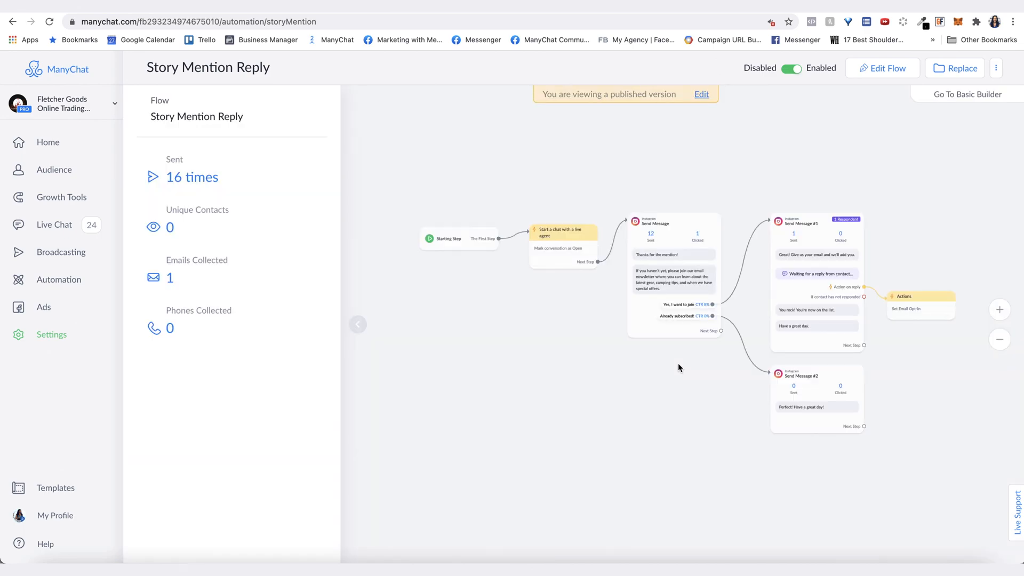
mouse_move(487, 287)
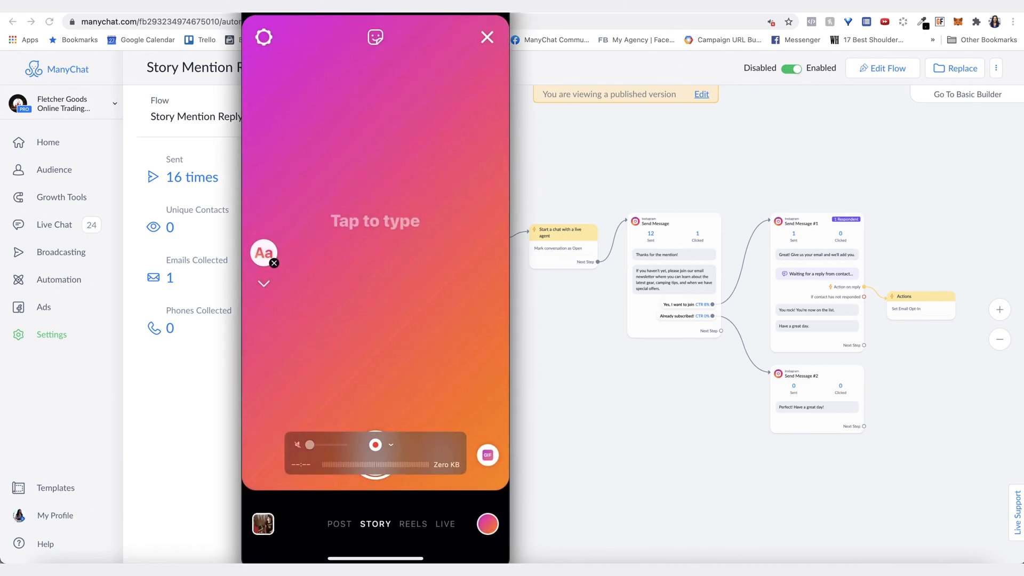
left_click(374, 220)
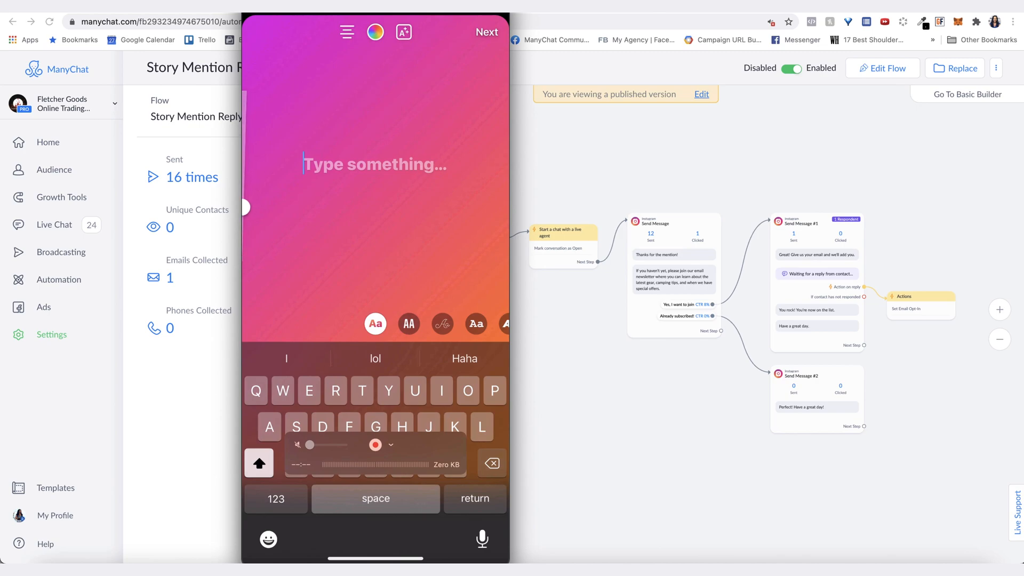
type("@fletchergoods has amazing products!")
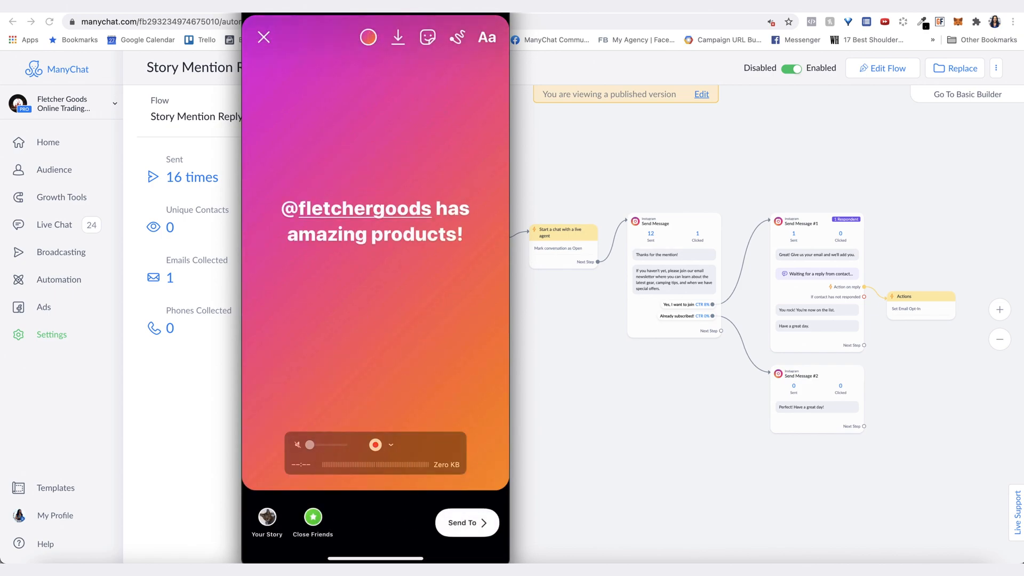
left_click(466, 523)
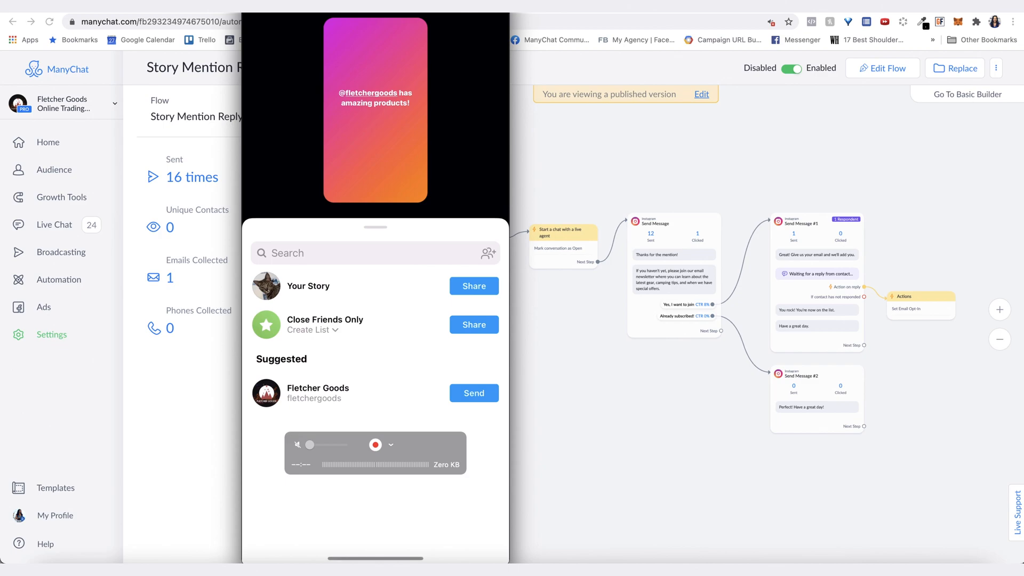
left_click(473, 286)
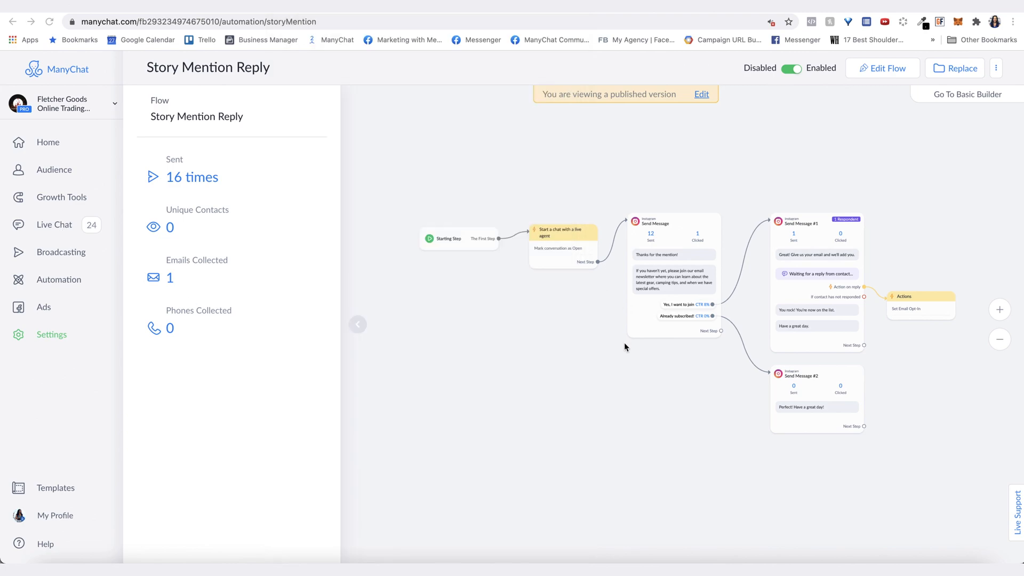
mouse_move(504, 220)
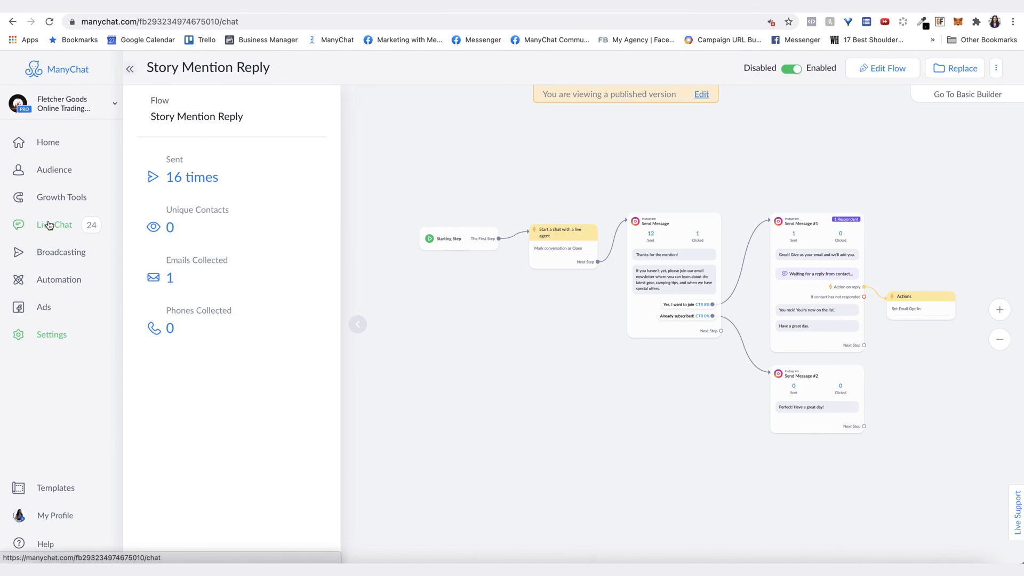
- View savvy_the_savannah_cat's 'Mentioned you in their story' conversation in Live Chat with the automated reply
left_click(54, 225)
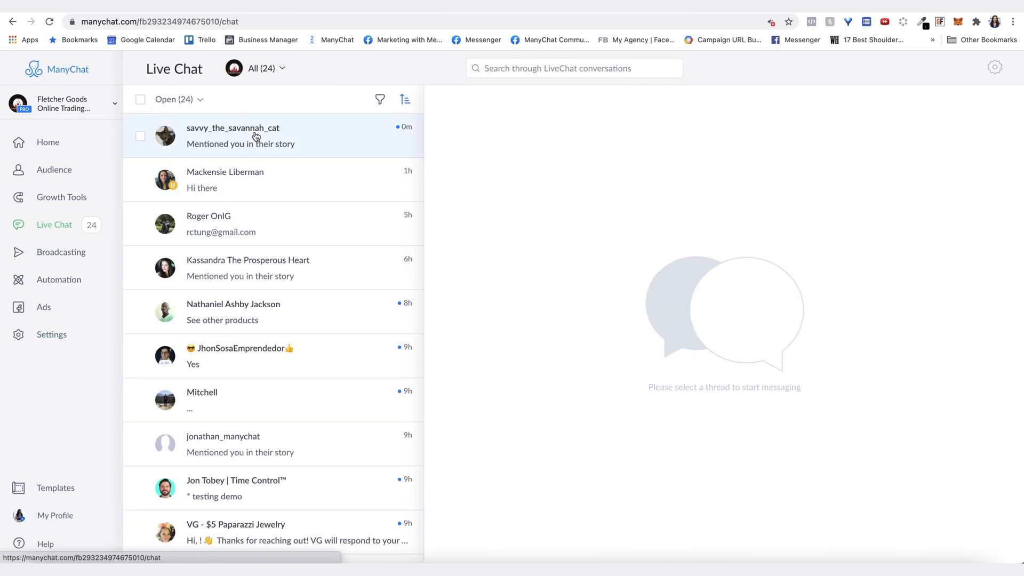
left_click(255, 135)
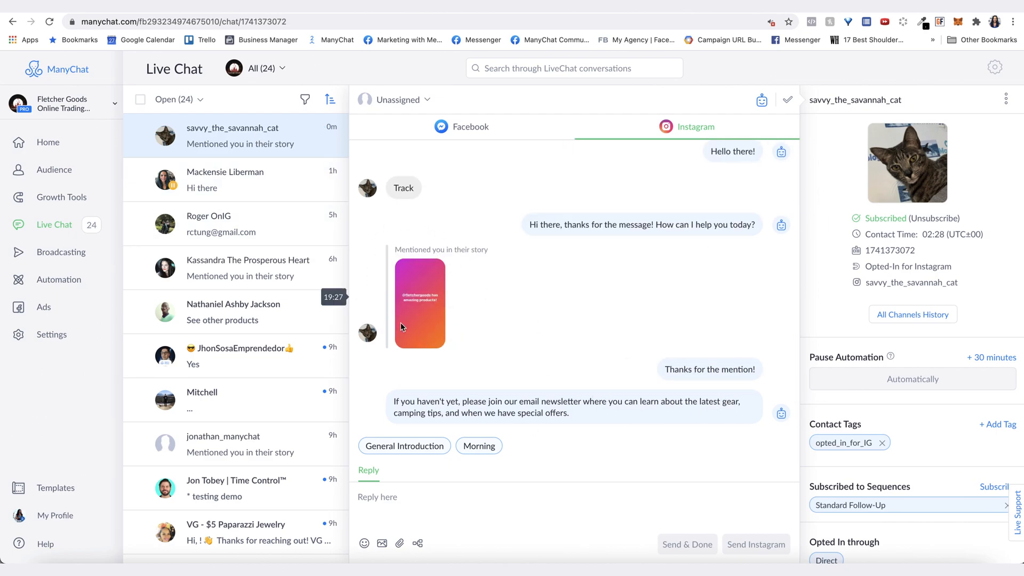
mouse_move(435, 275)
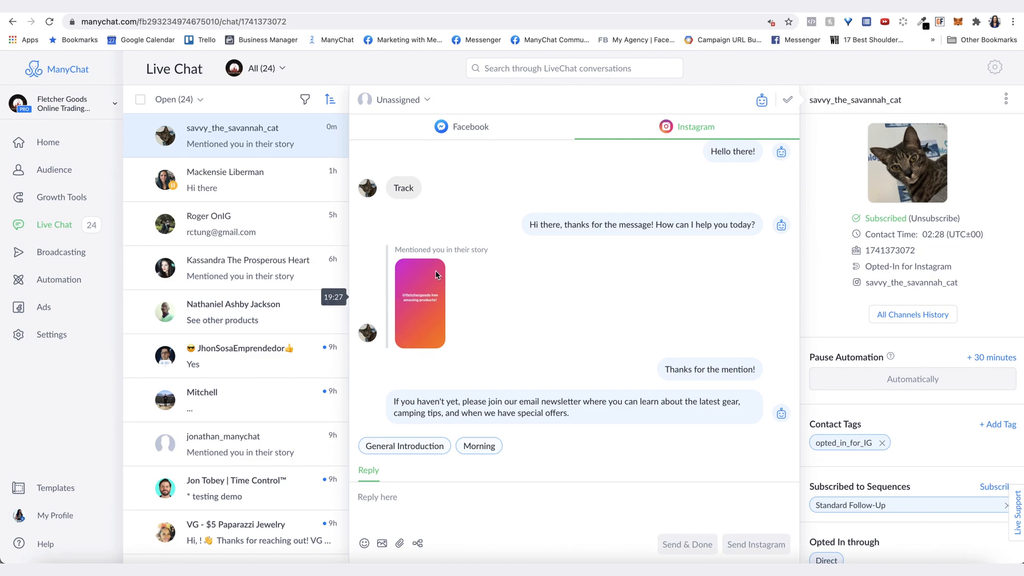